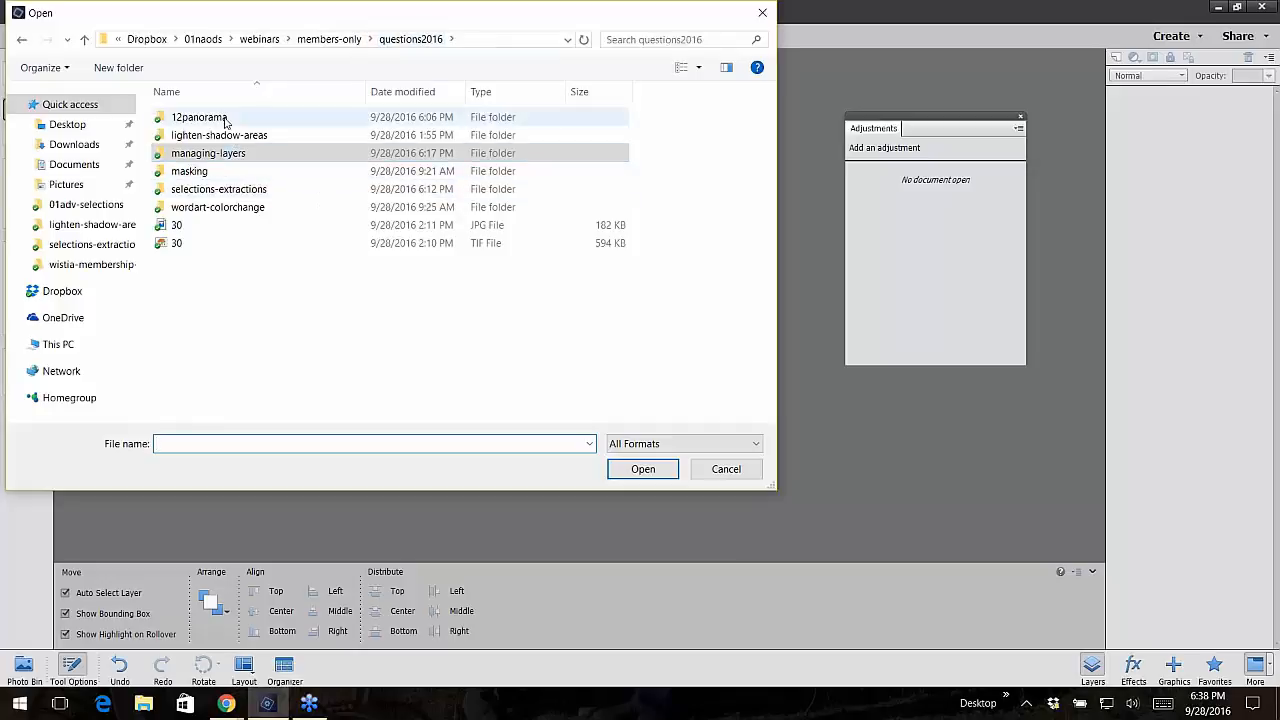
- Open DSC_0068, DSC_0069 and DSC_0070 from the 12panorama folder
double_click(200, 116)
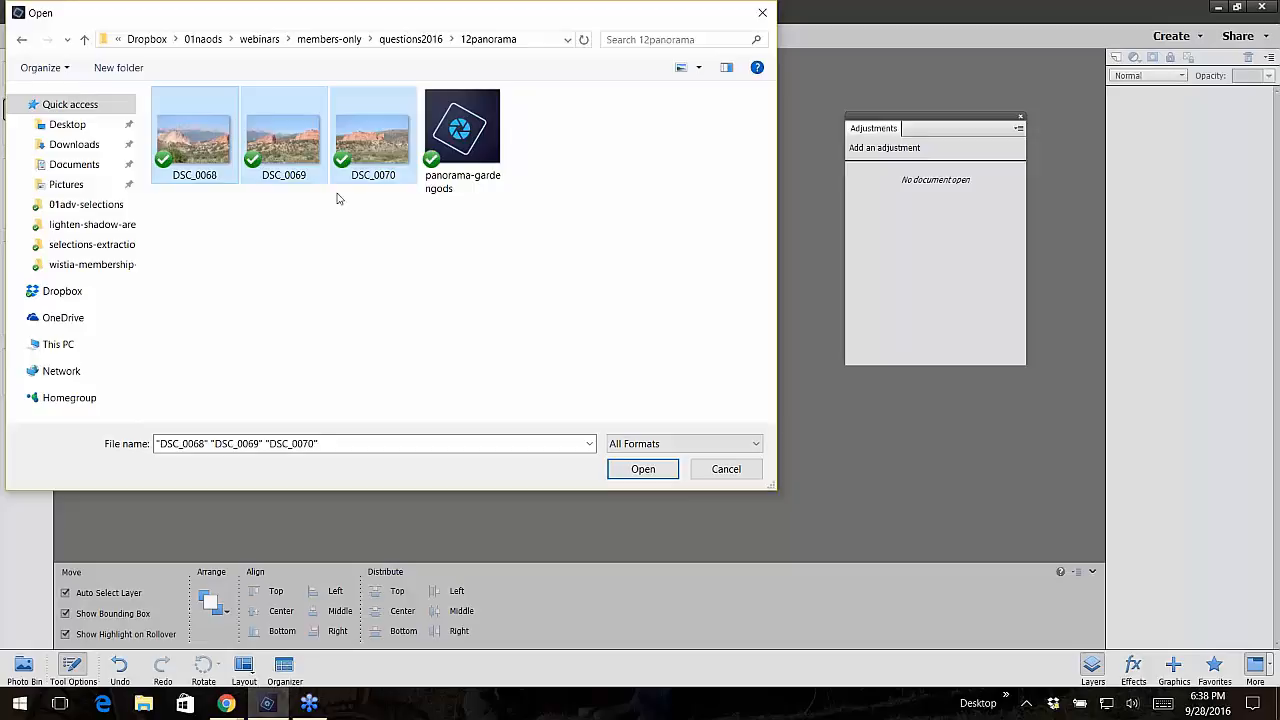
mouse_move(384, 230)
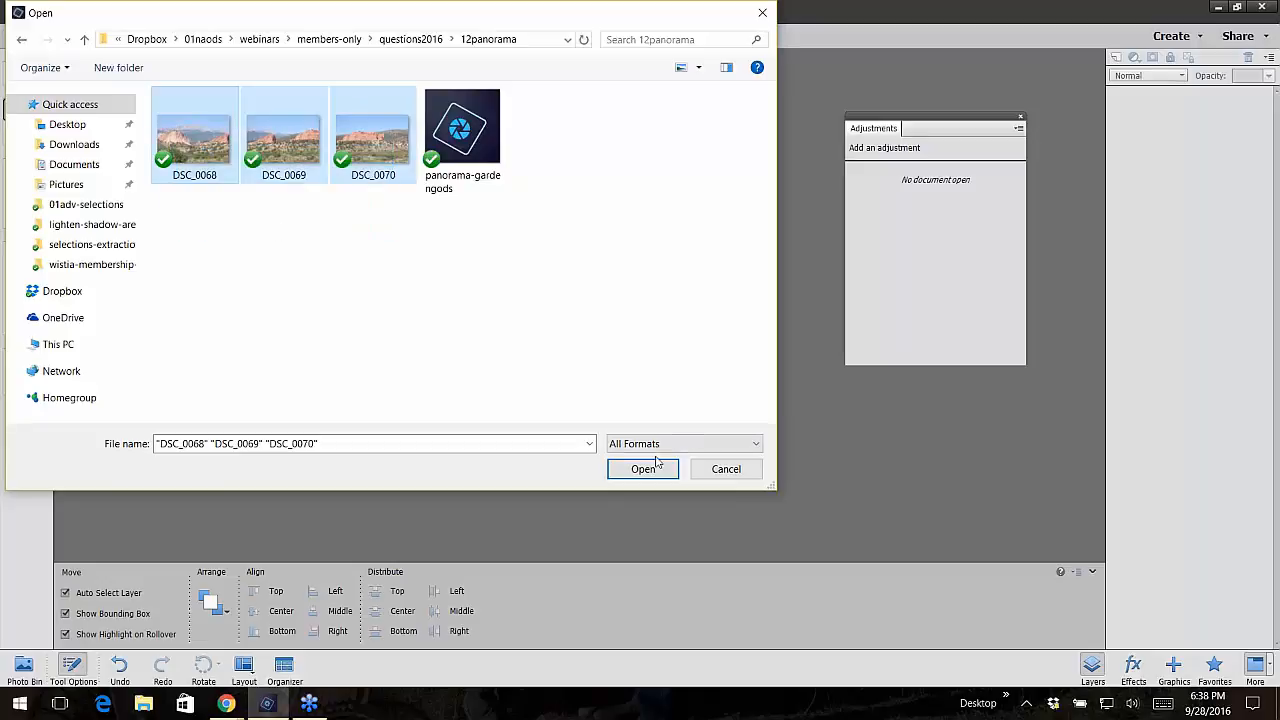
click(642, 468)
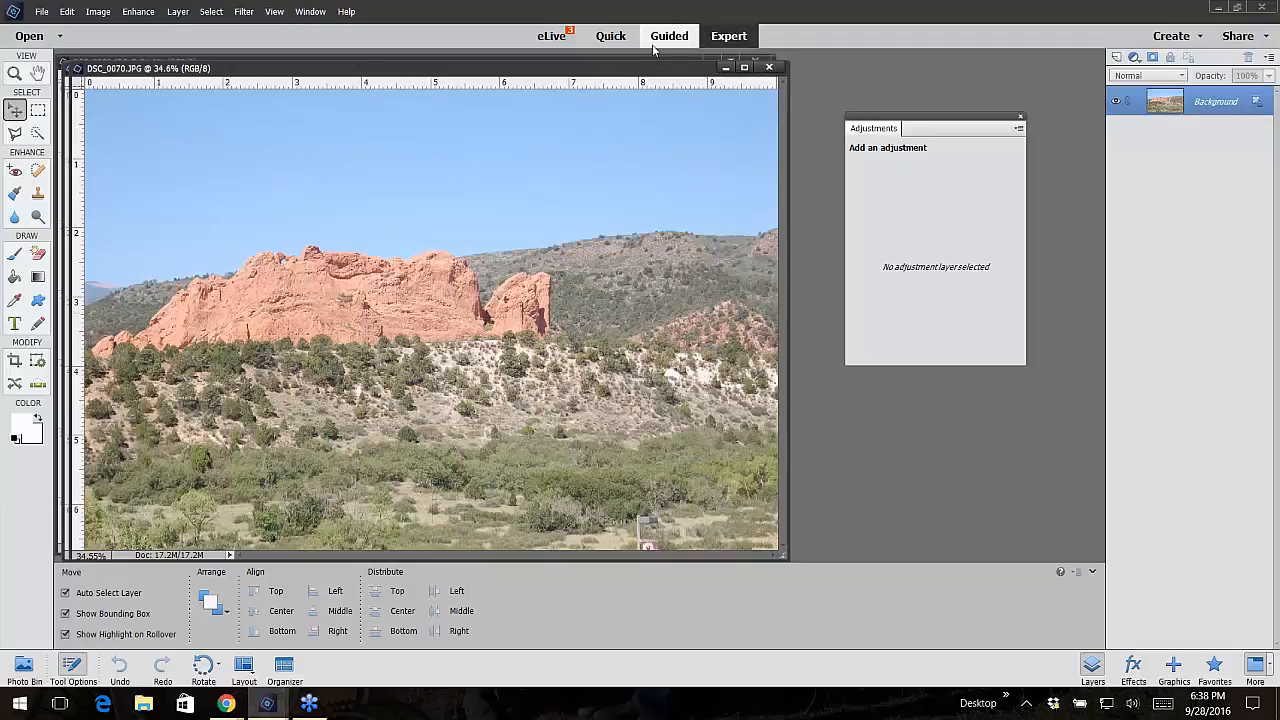
mouse_move(658, 80)
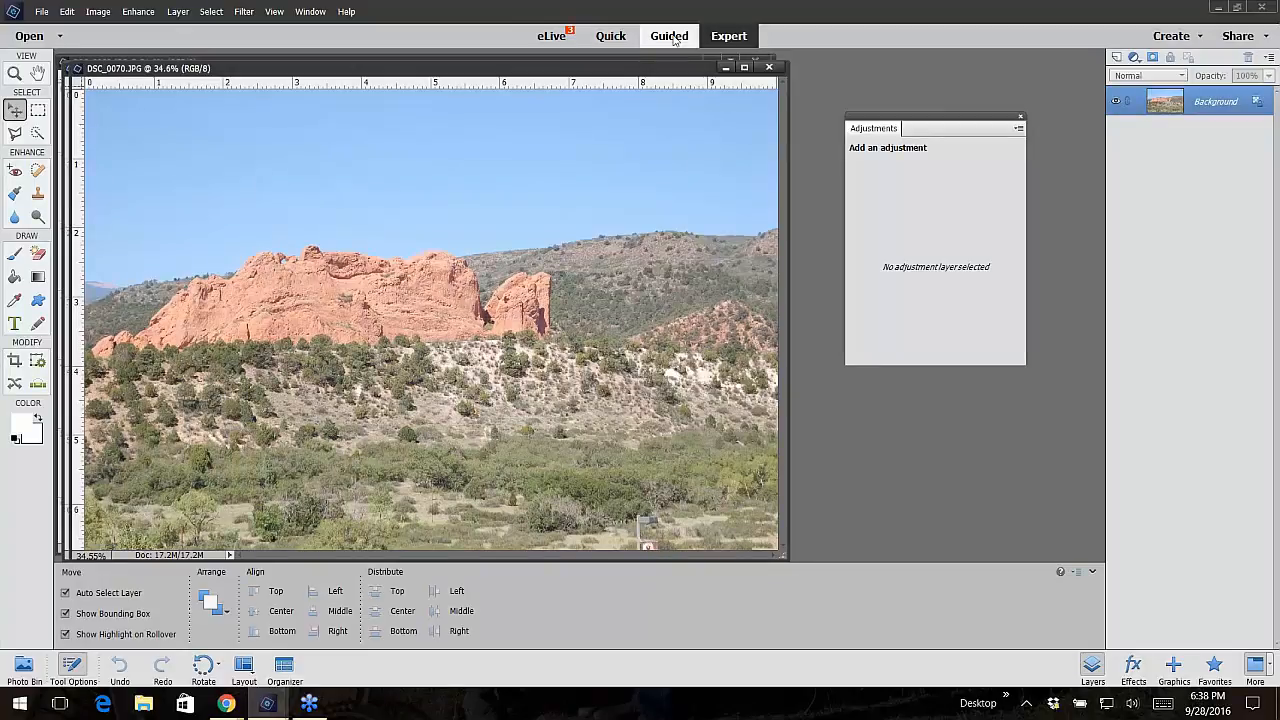
- Switch to the Guided workspace to reach the Photomerge category
click(876, 56)
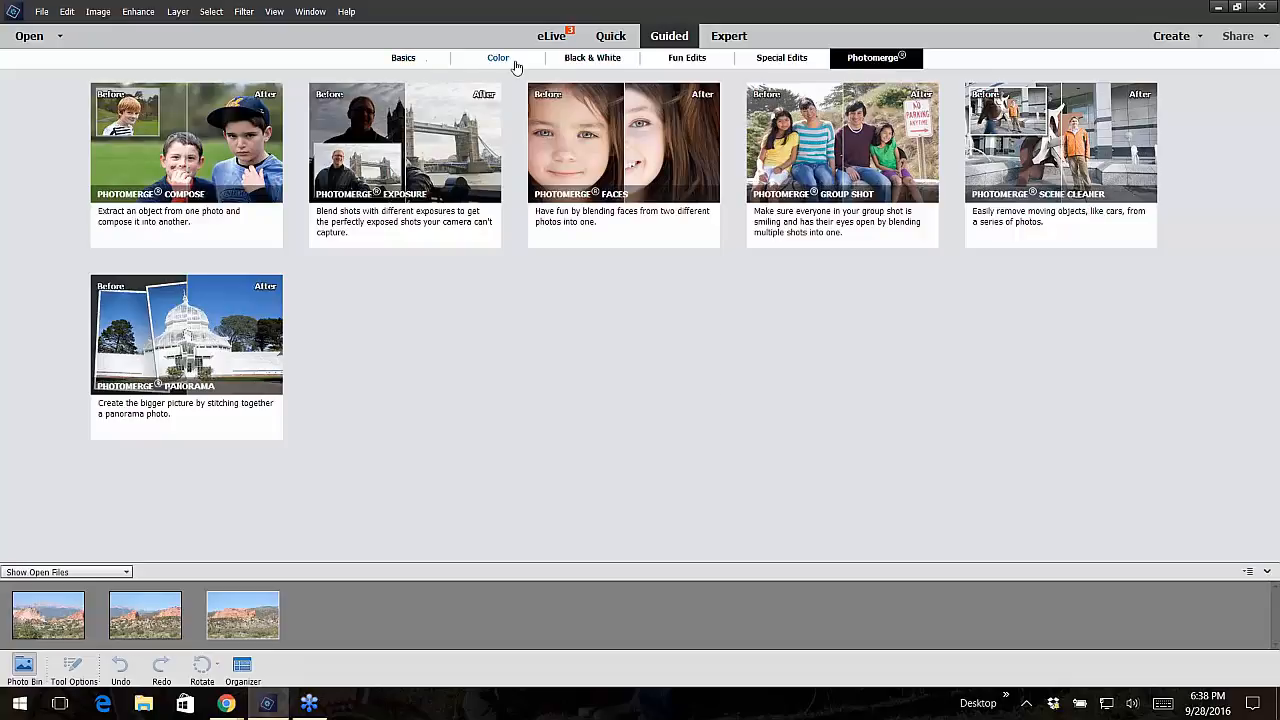
mouse_move(786, 62)
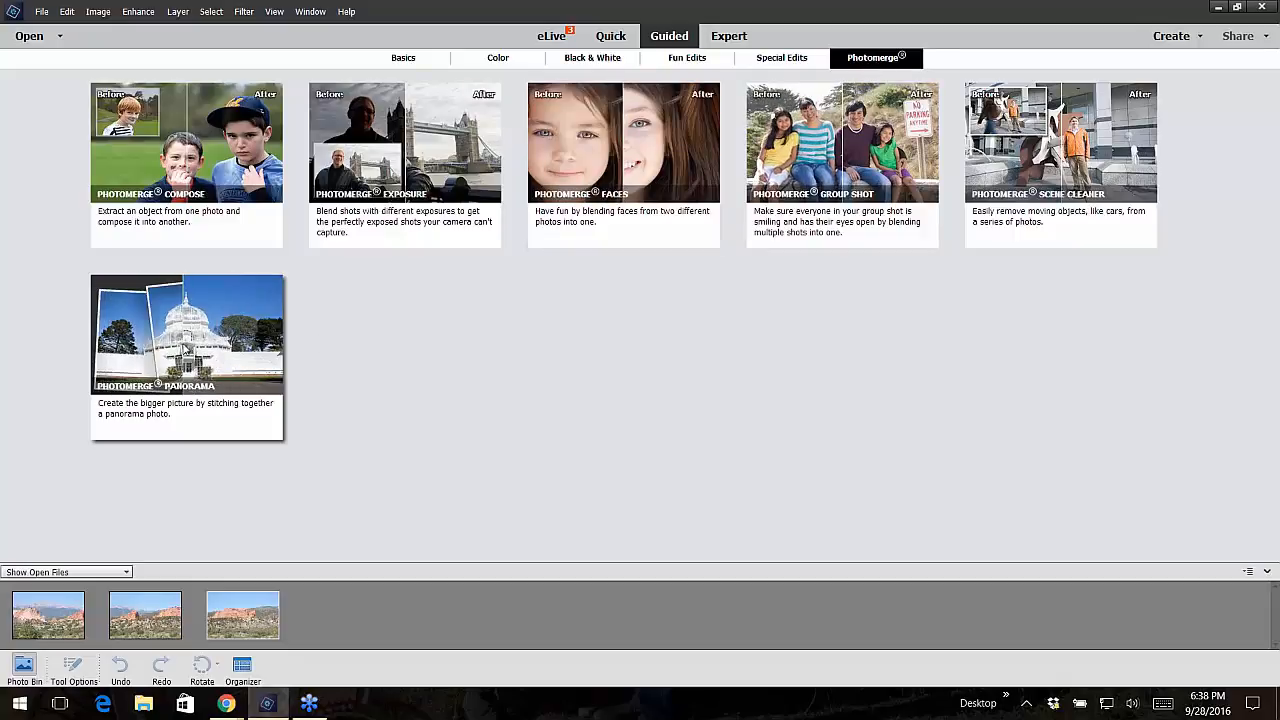
- Start Photomerge Panorama and keep Auto Panorama as the layout
click(186, 336)
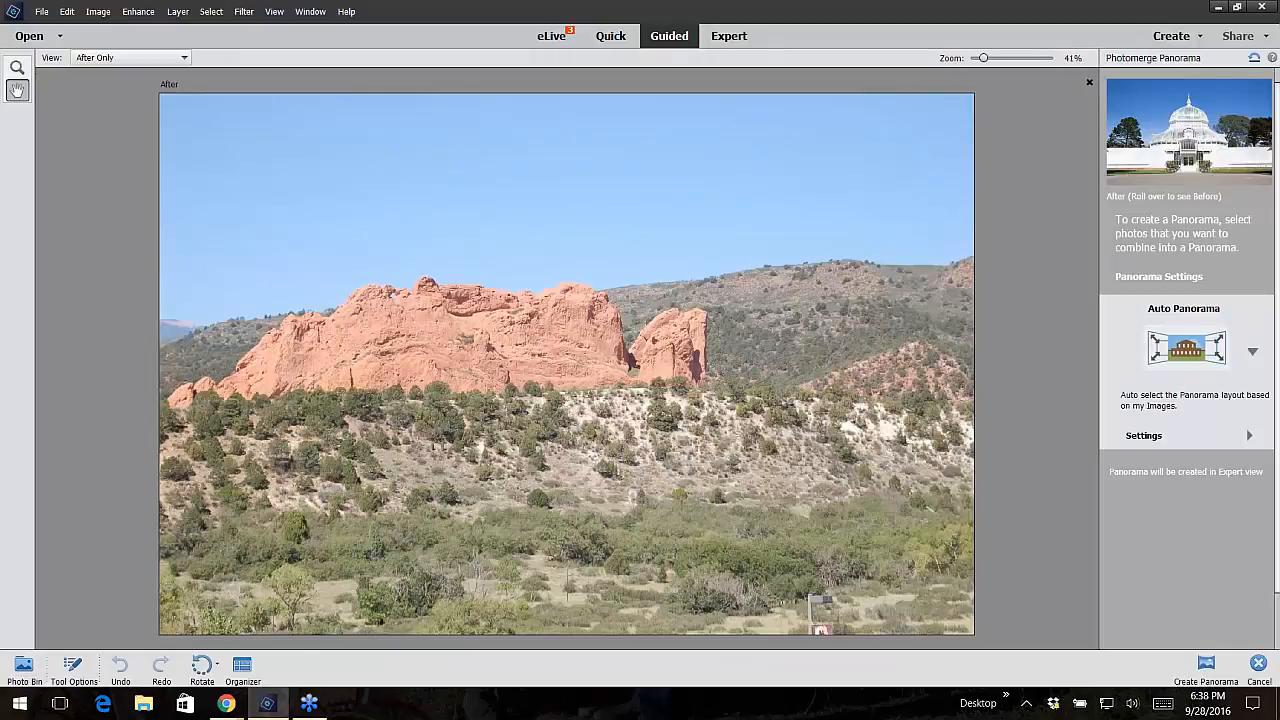
mouse_move(1068, 552)
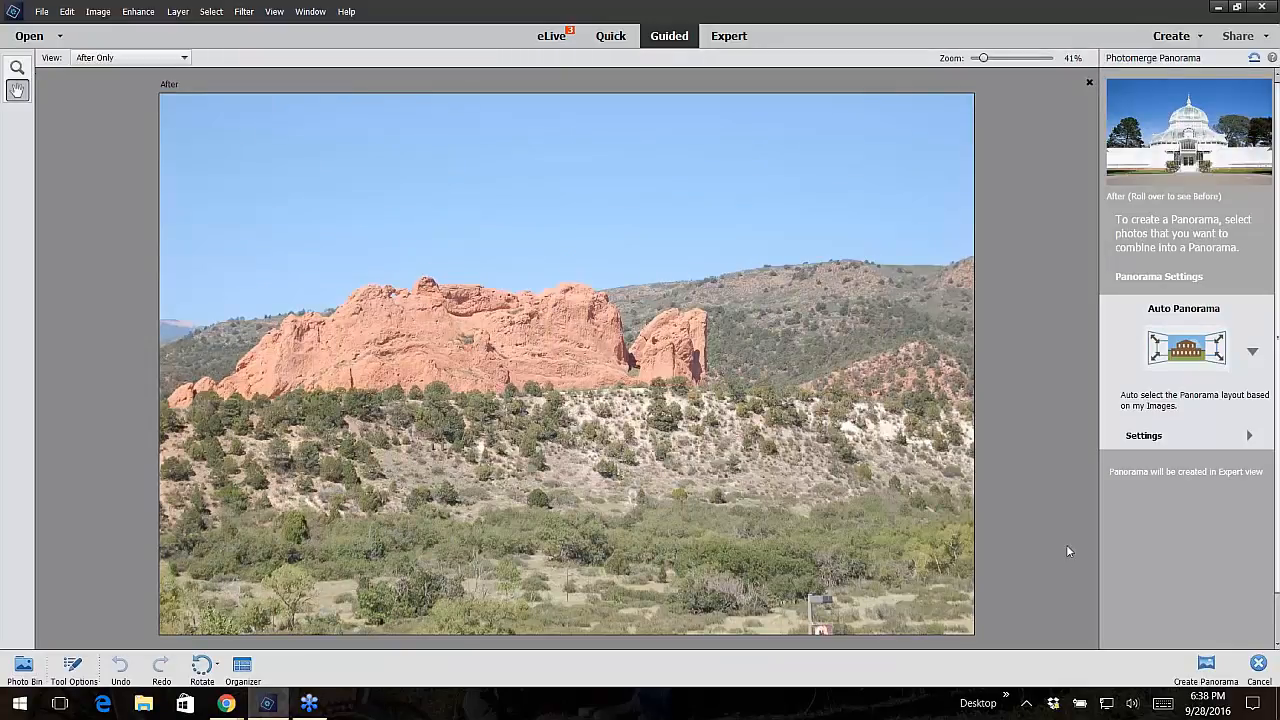
mouse_move(1180, 608)
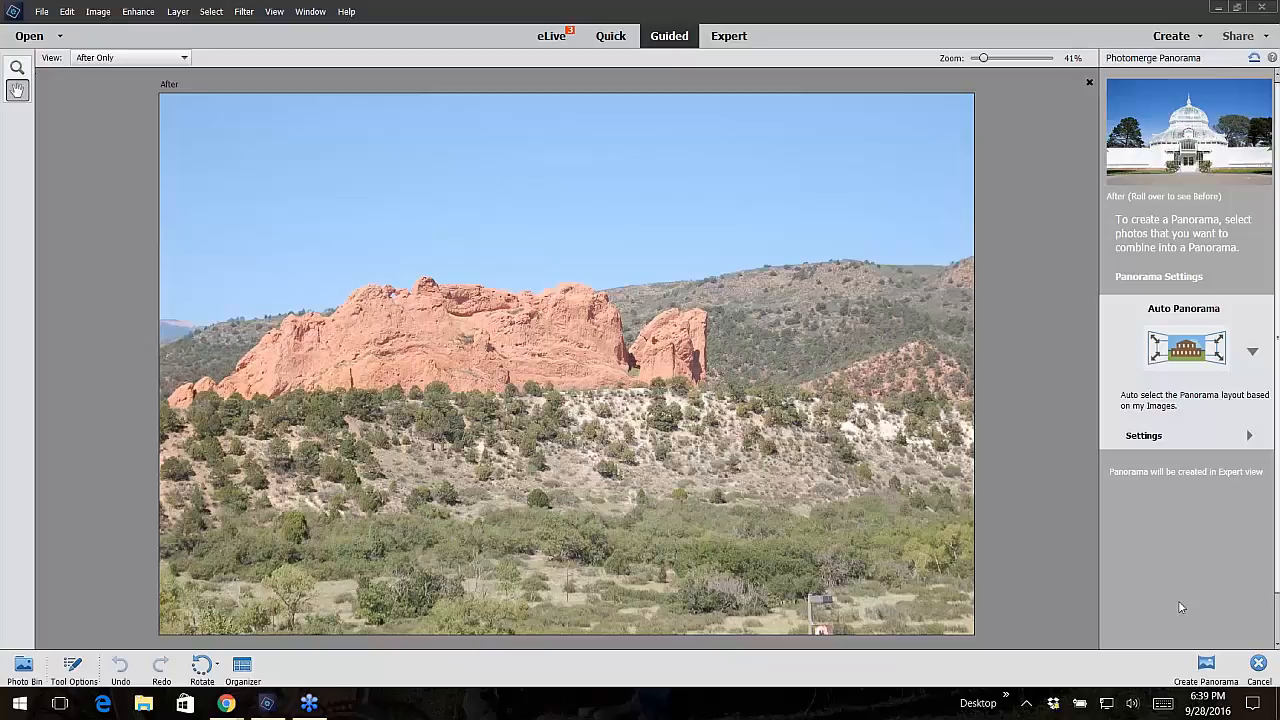
mouse_move(1160, 424)
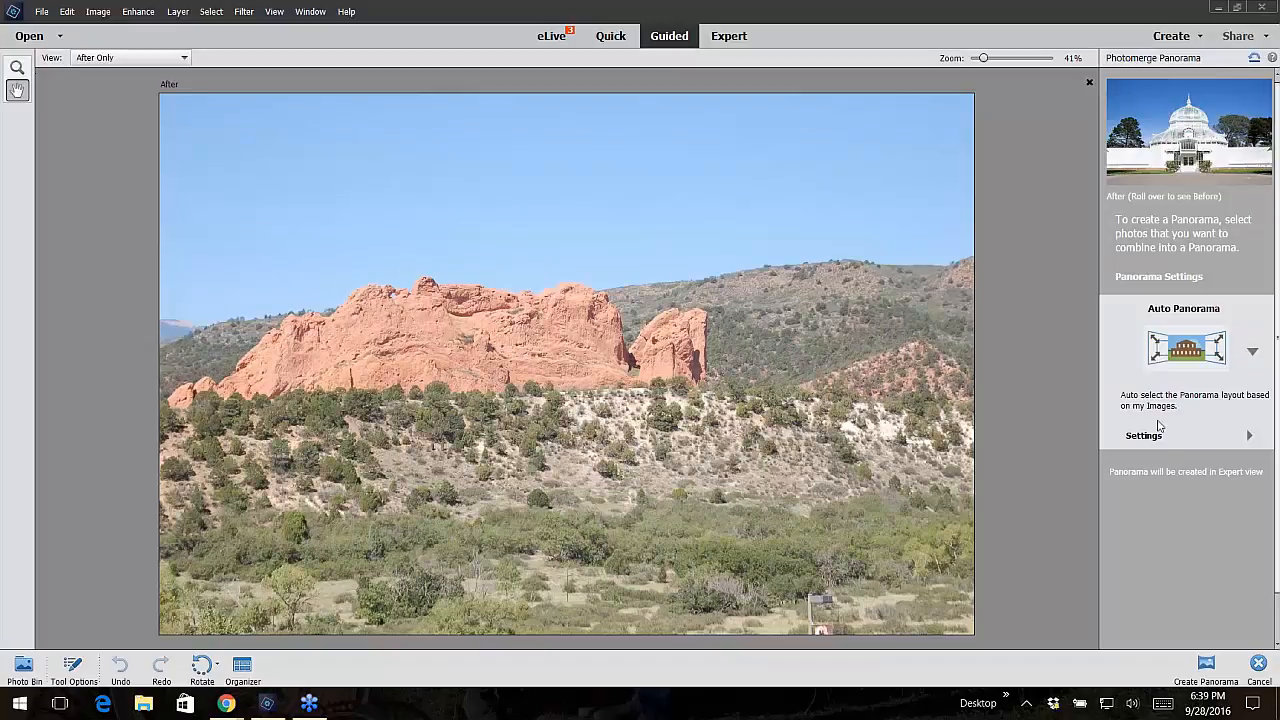
mouse_move(1160, 188)
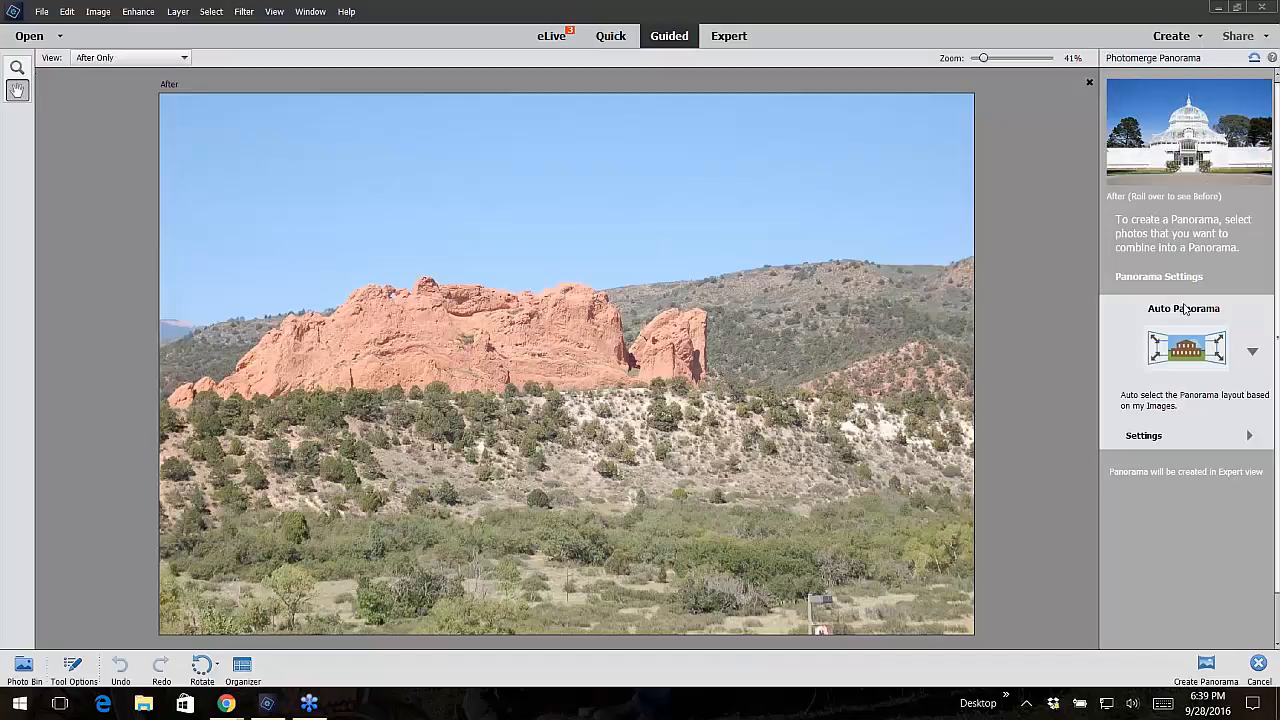
mouse_move(1248, 350)
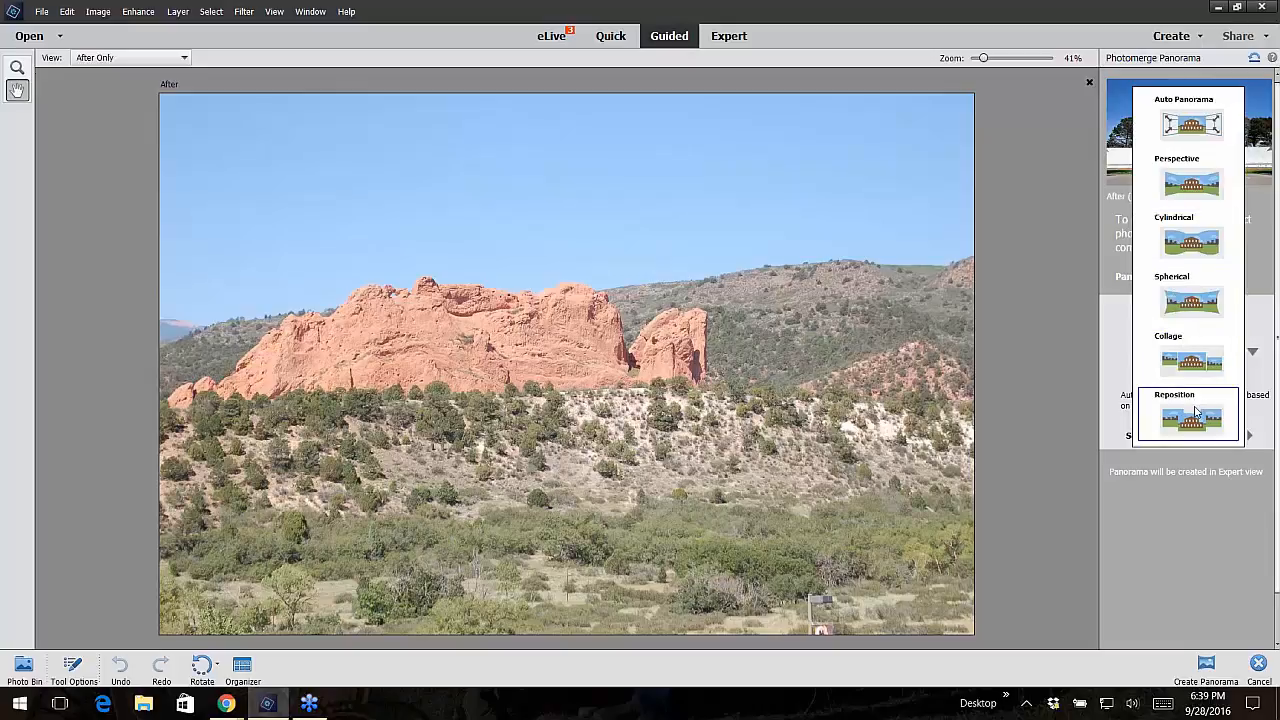
click(1190, 124)
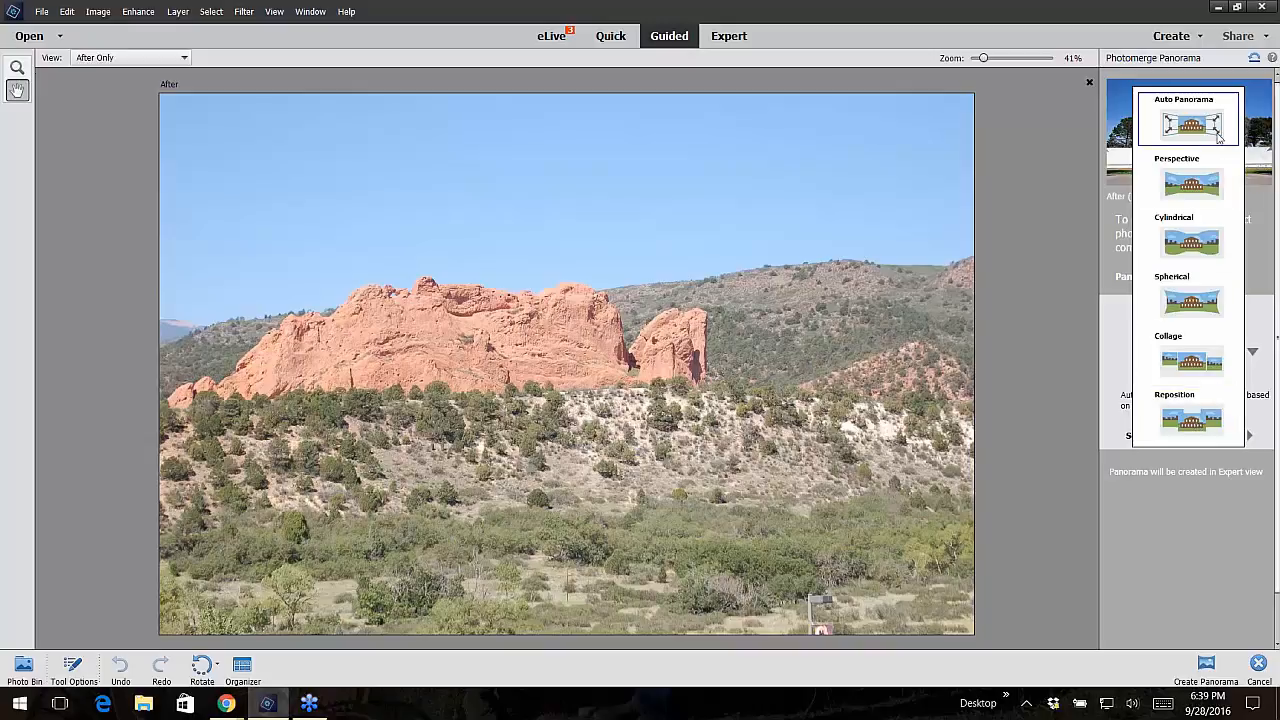
mouse_move(1192, 150)
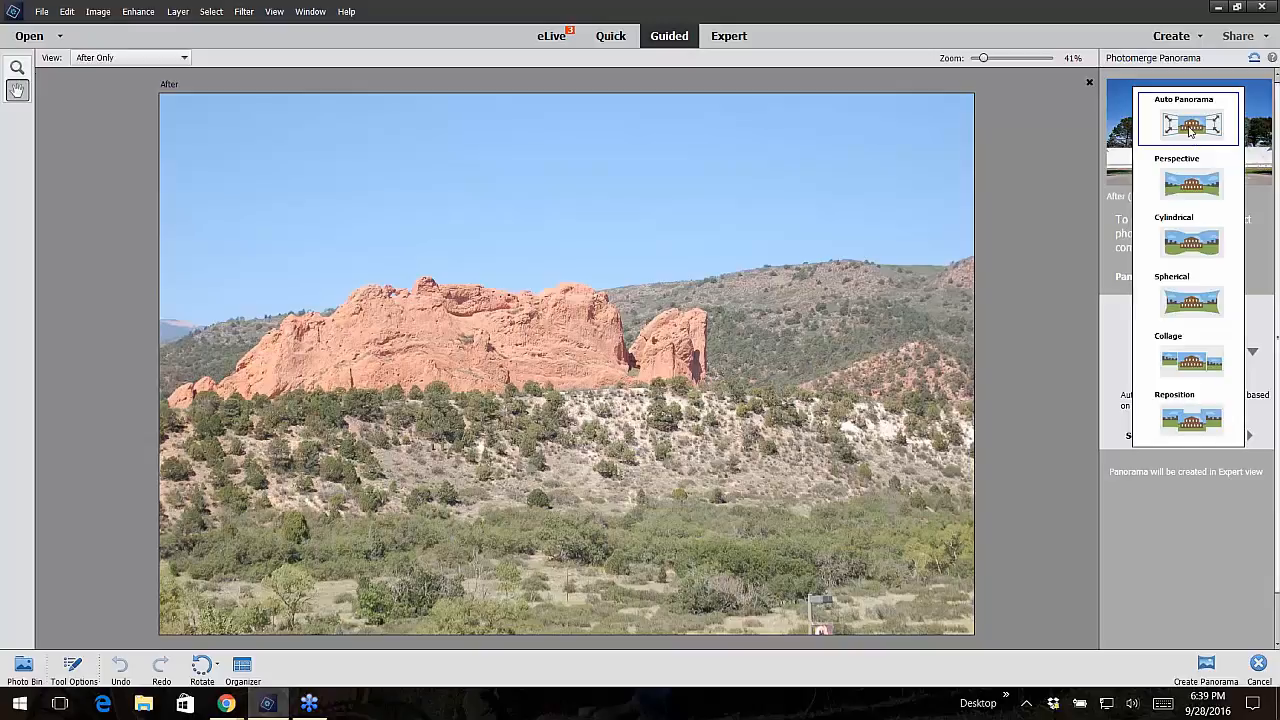
click(1192, 122)
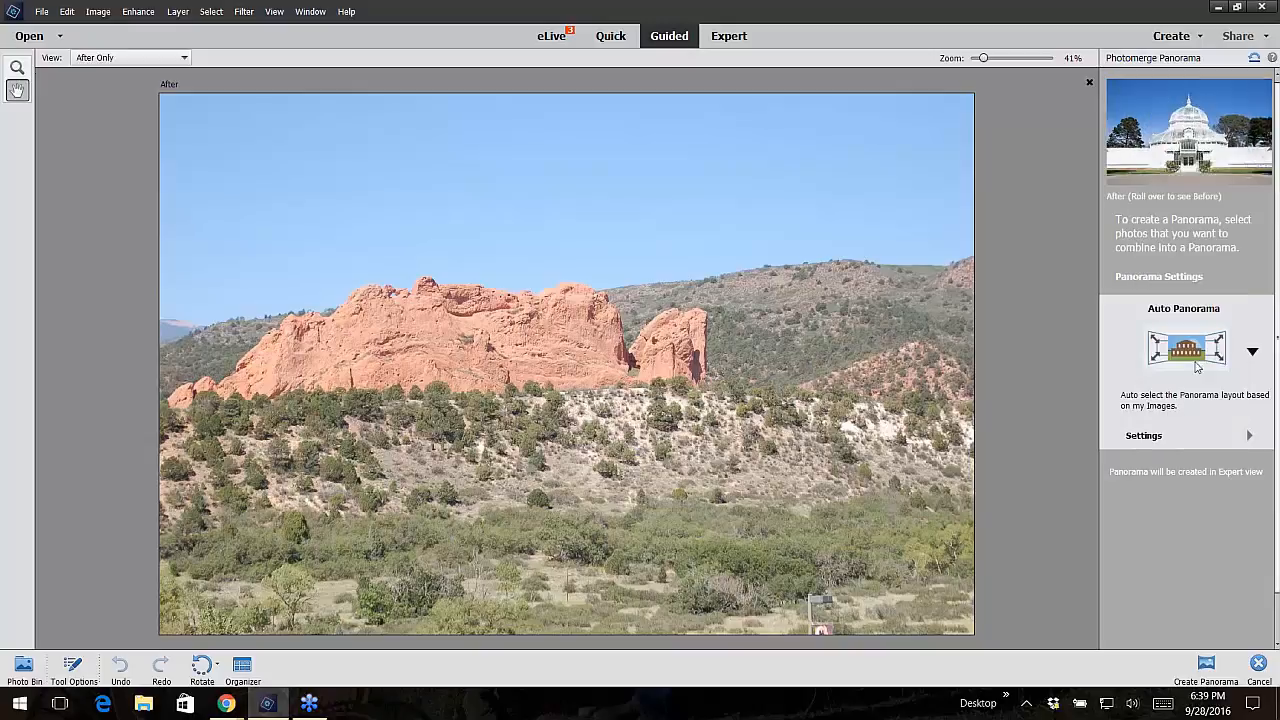
mouse_move(1208, 672)
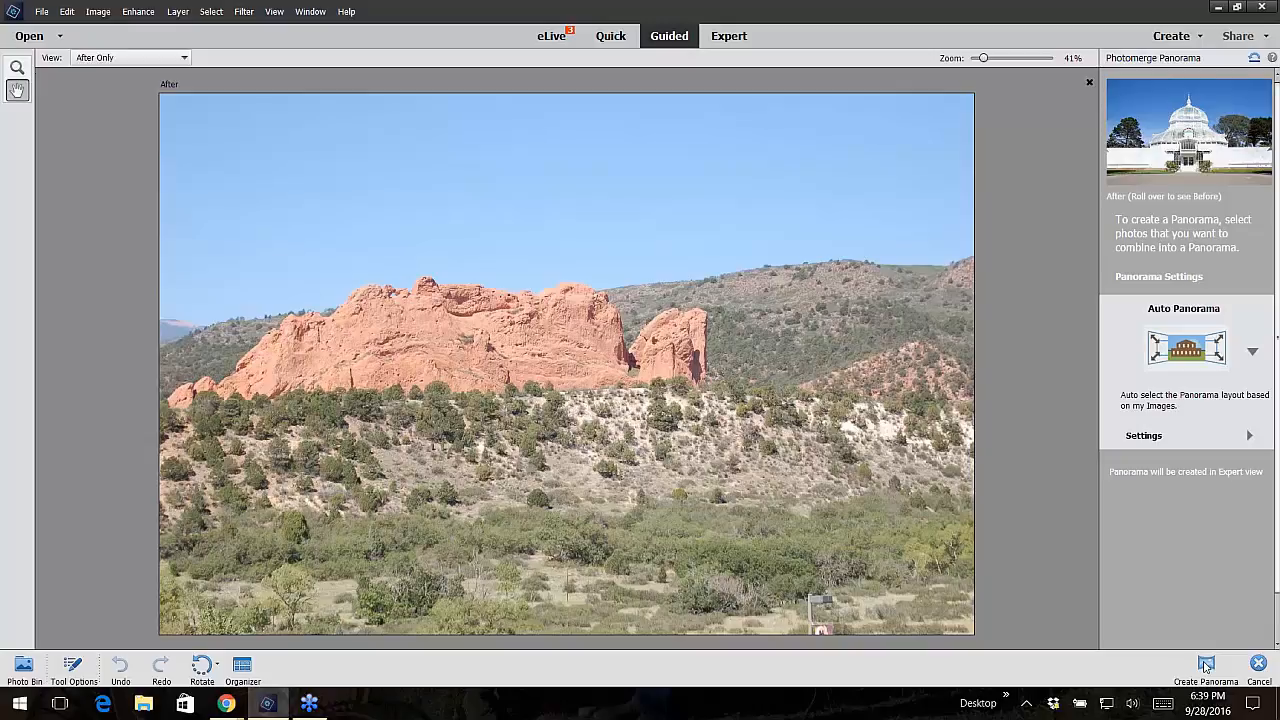
- Attempt Create Panorama and dismiss the at-least-two-files warning
click(1204, 666)
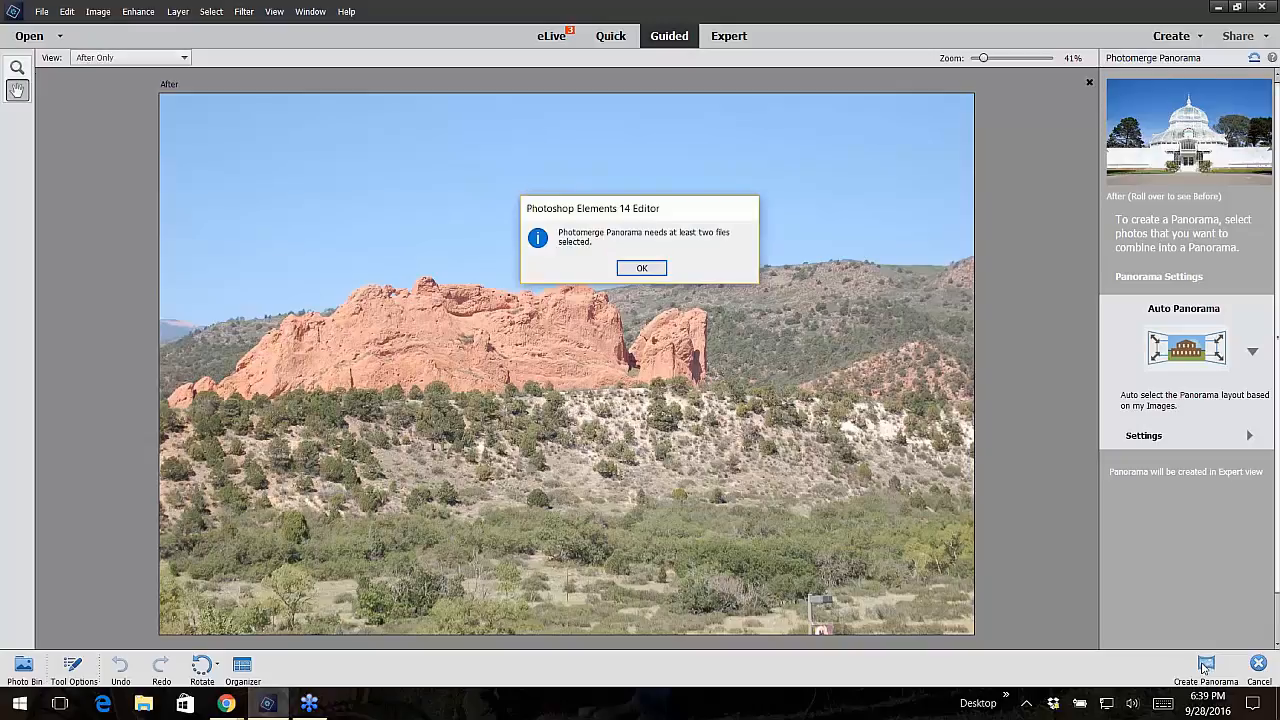
mouse_move(628, 306)
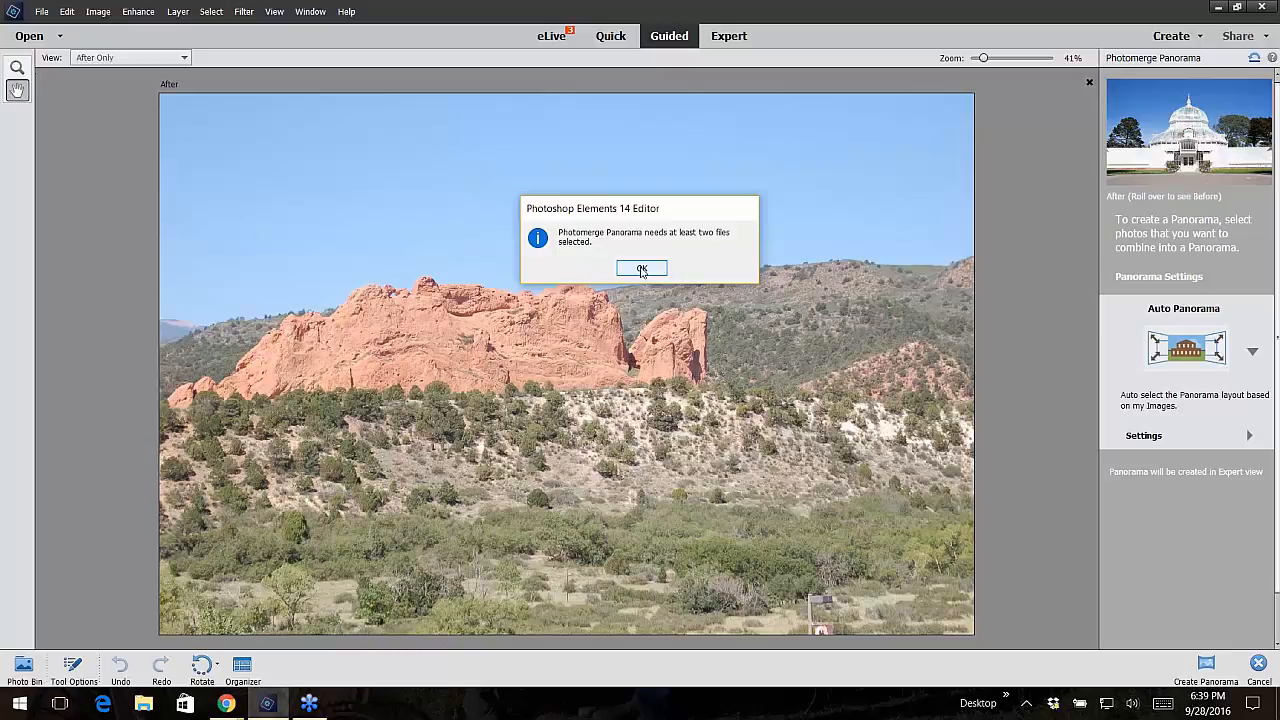
click(640, 268)
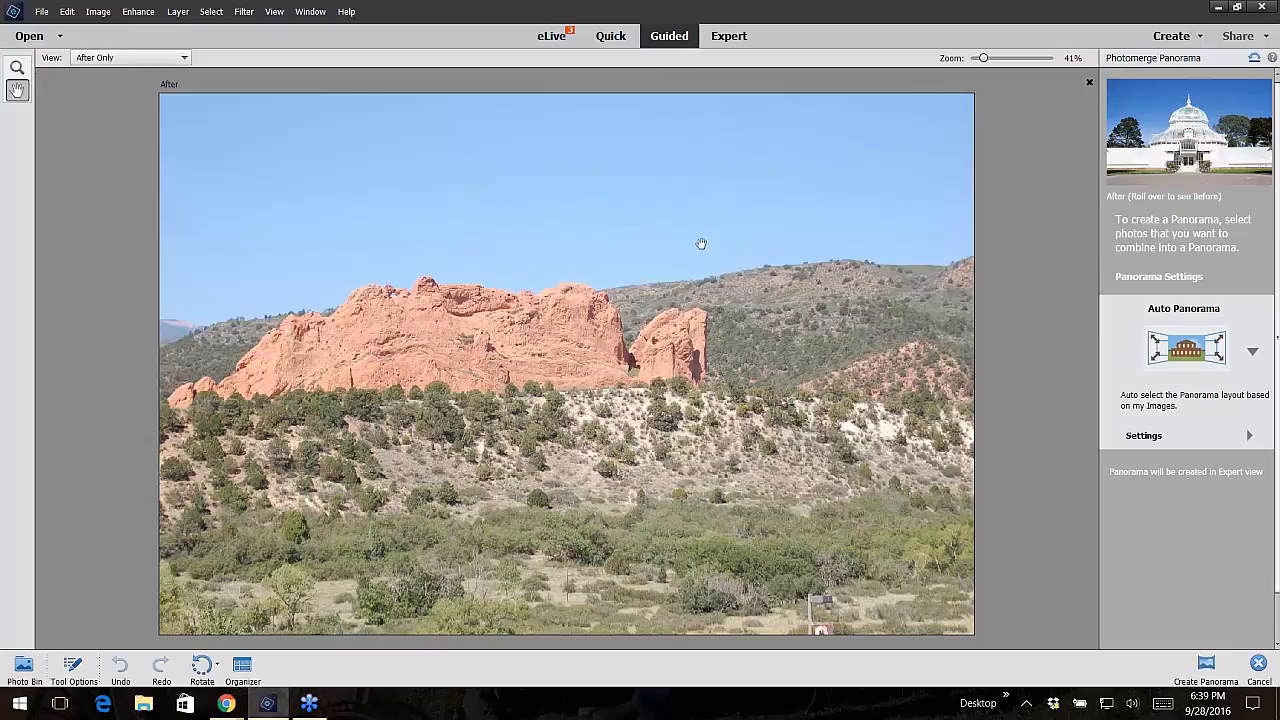
mouse_move(20, 664)
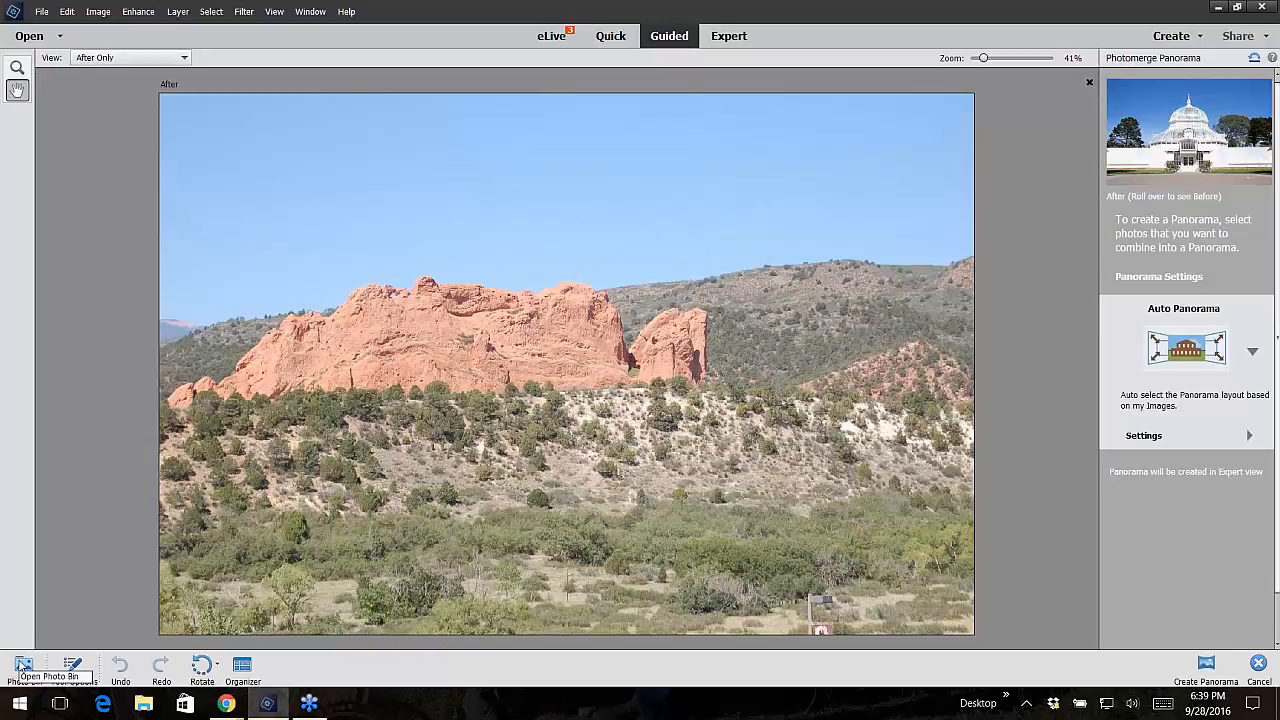
- Select all three photos in the Photo Bin, create the panorama and decline Clean Edges
click(18, 664)
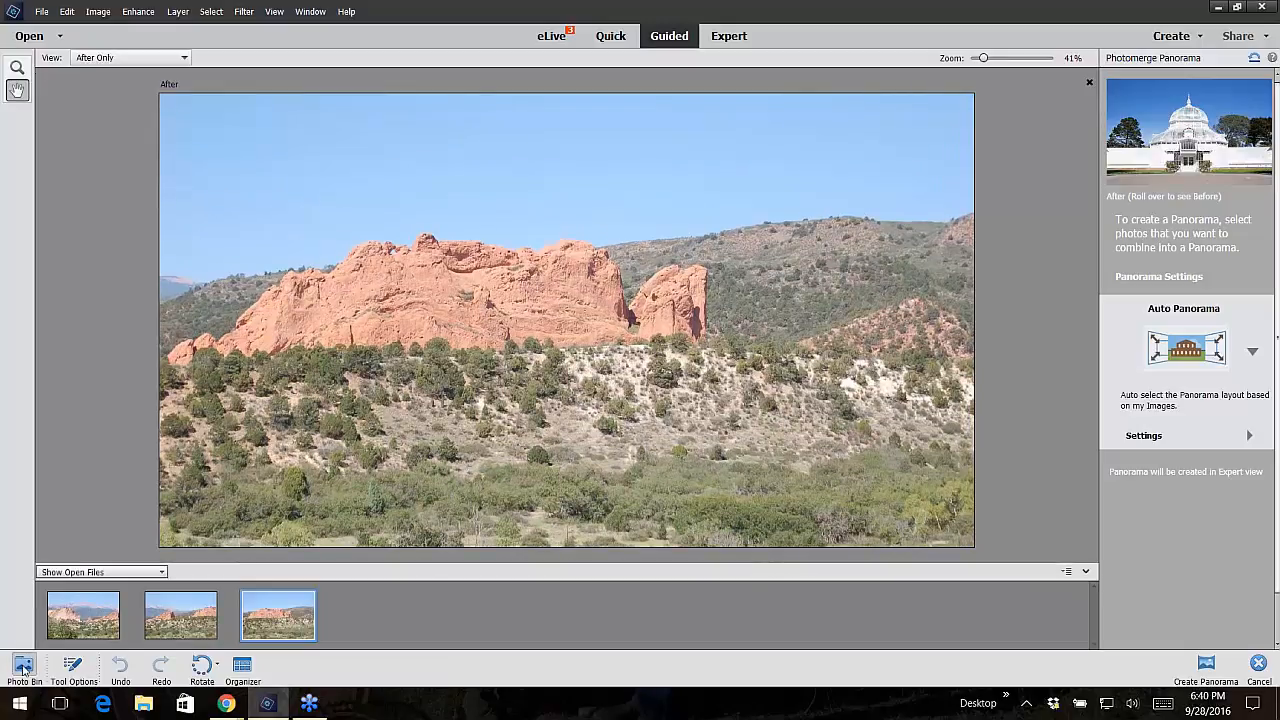
click(84, 616)
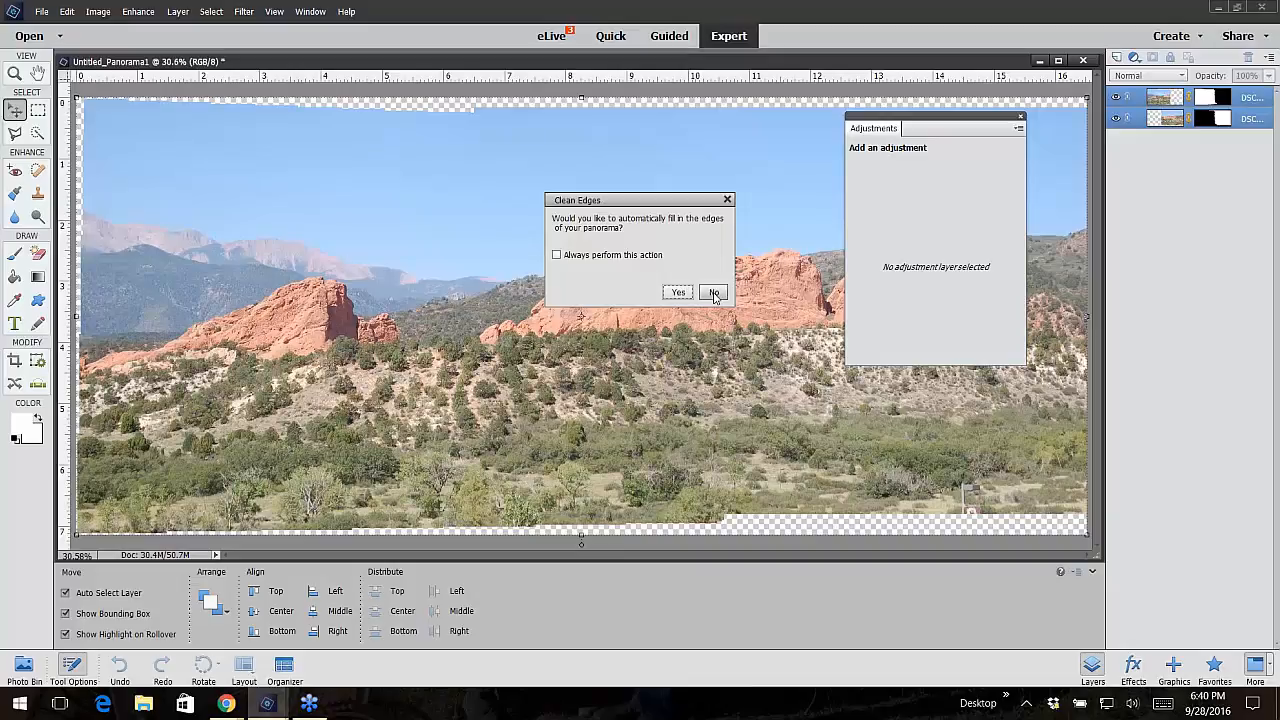
mouse_move(692, 304)
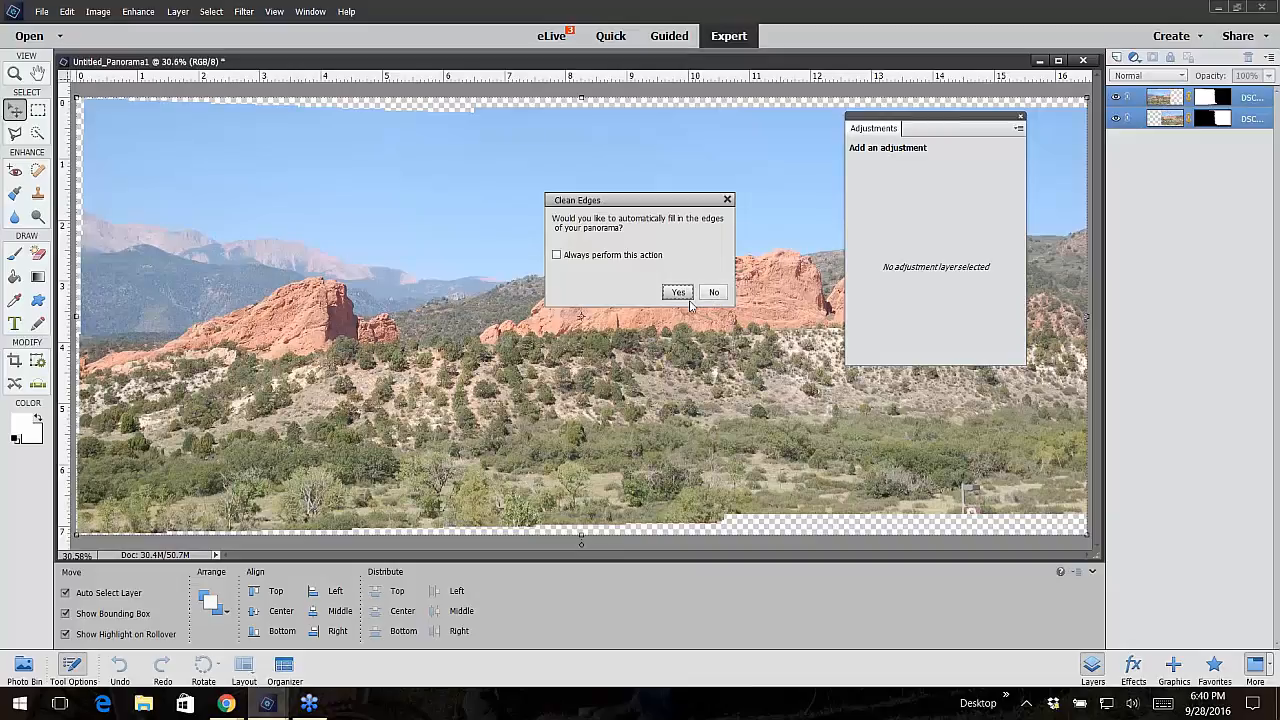
click(712, 292)
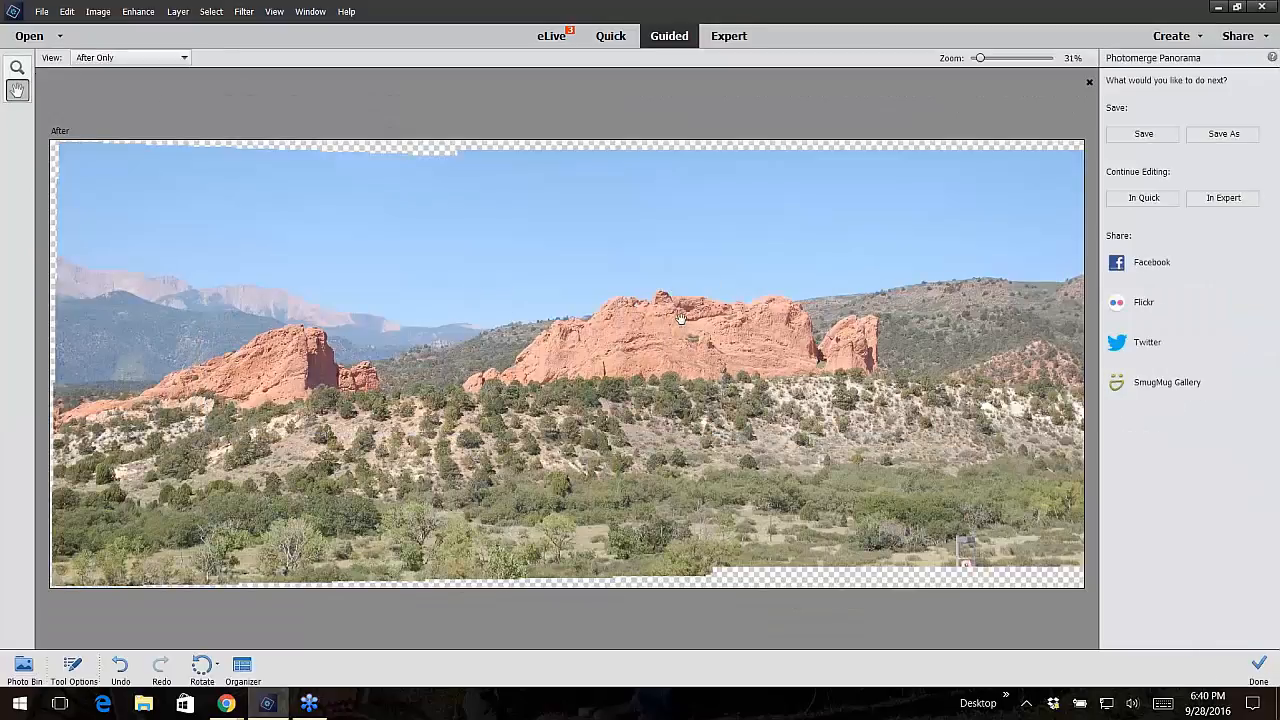
mouse_move(580, 342)
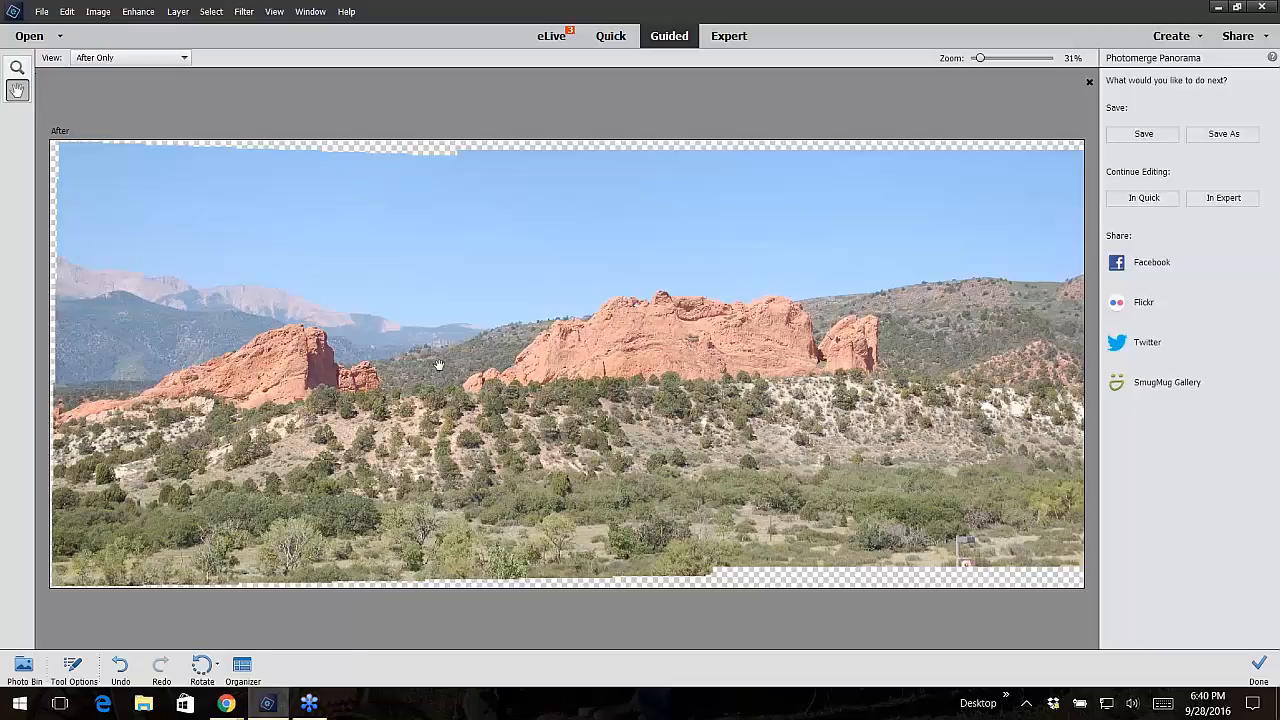
mouse_move(586, 376)
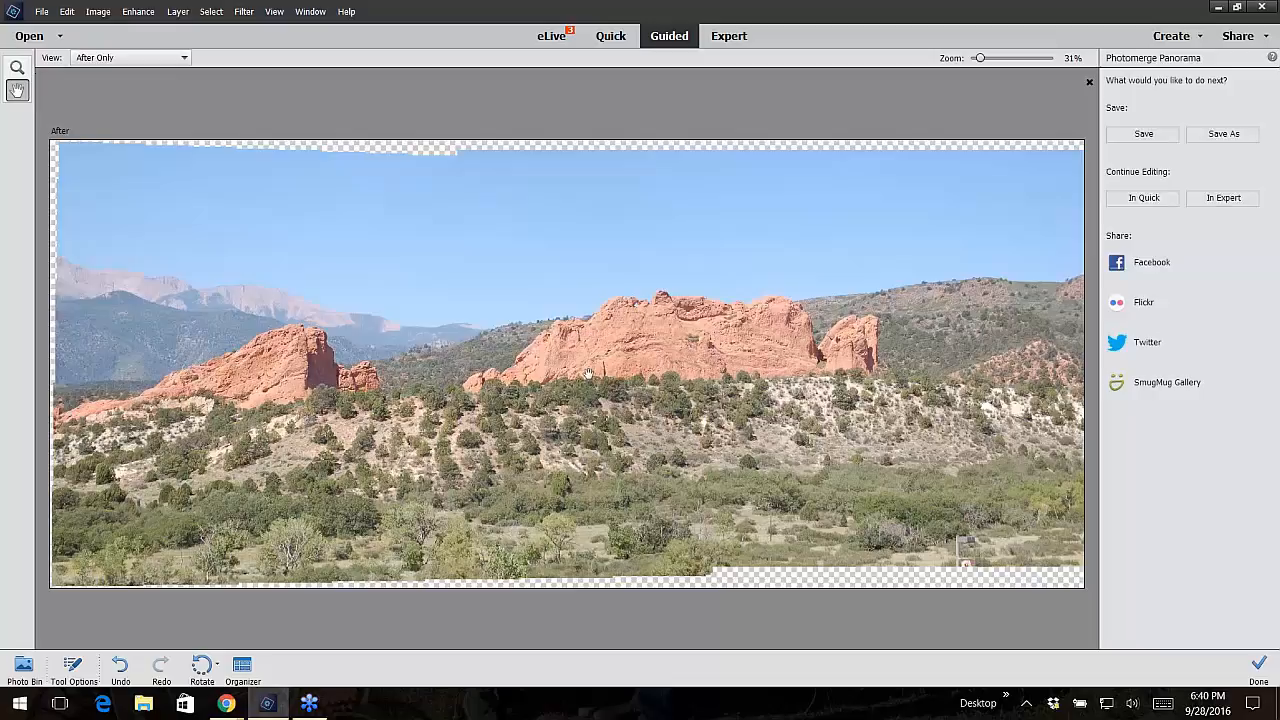
mouse_move(1144, 302)
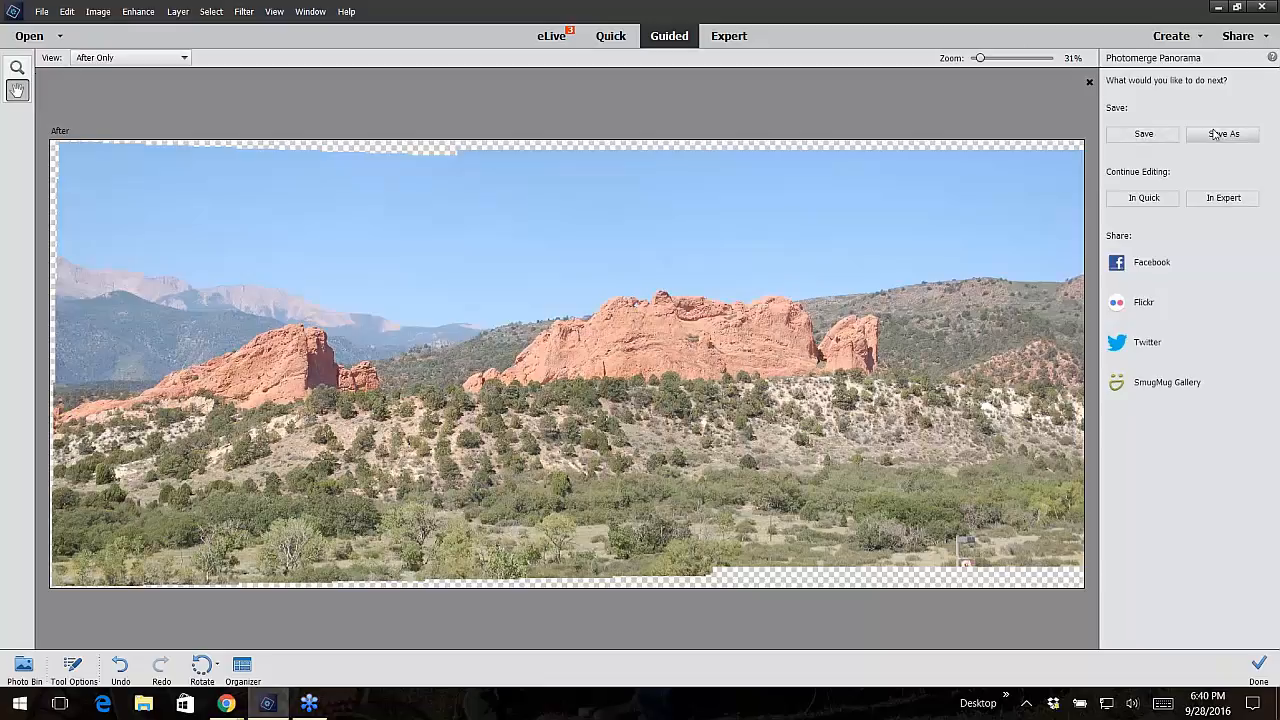
mouse_move(1180, 200)
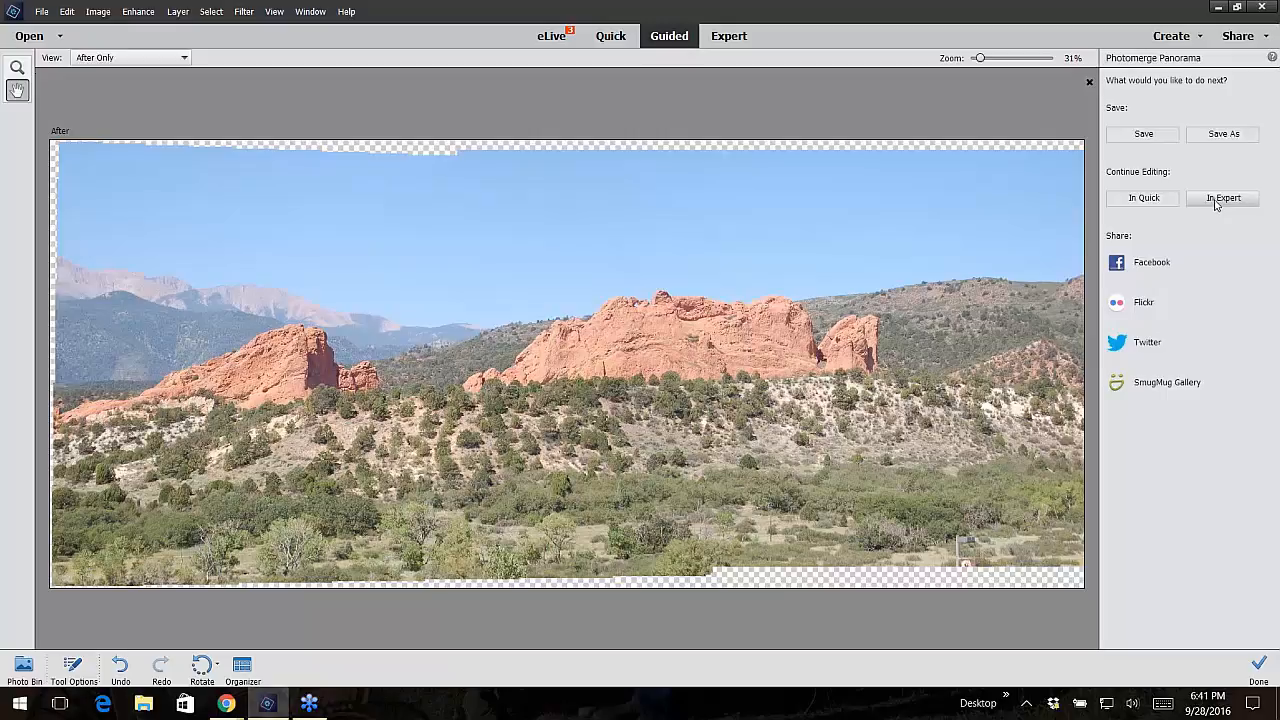
- Continue editing the stitched panorama in Expert mode
click(1222, 198)
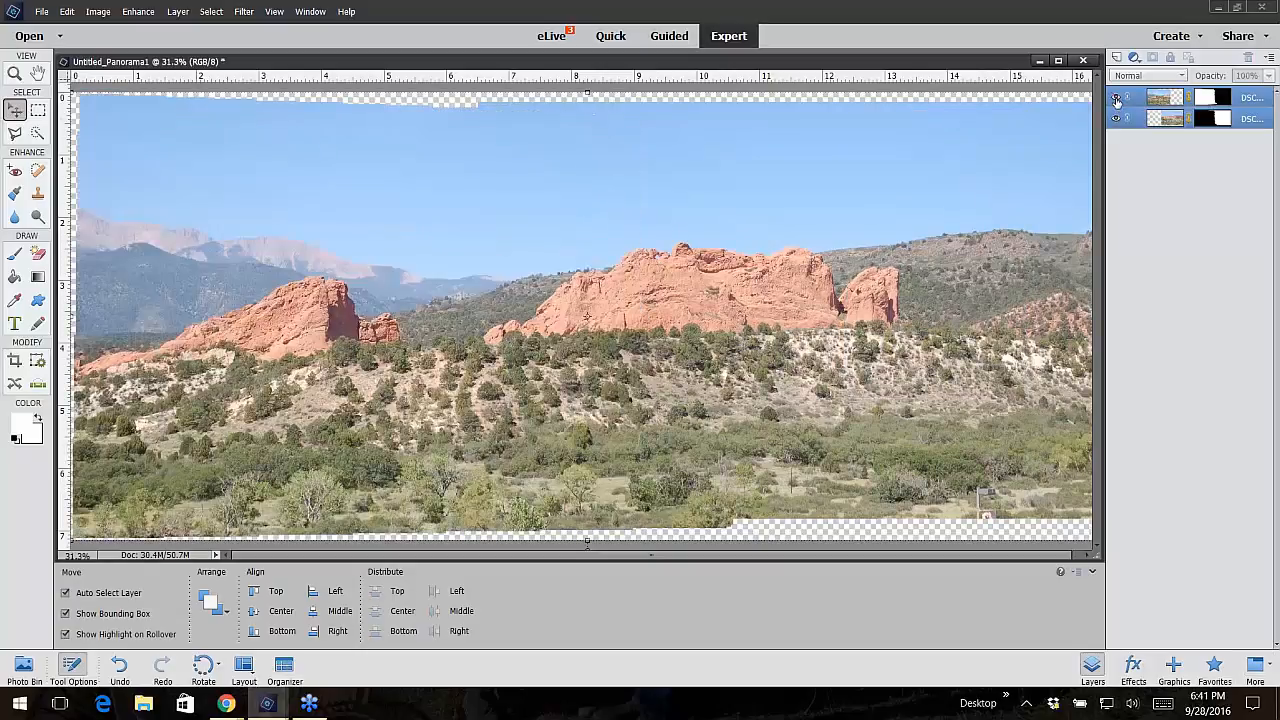
- Choose the Crop tool so a crop boundary appears over the panorama
click(1116, 118)
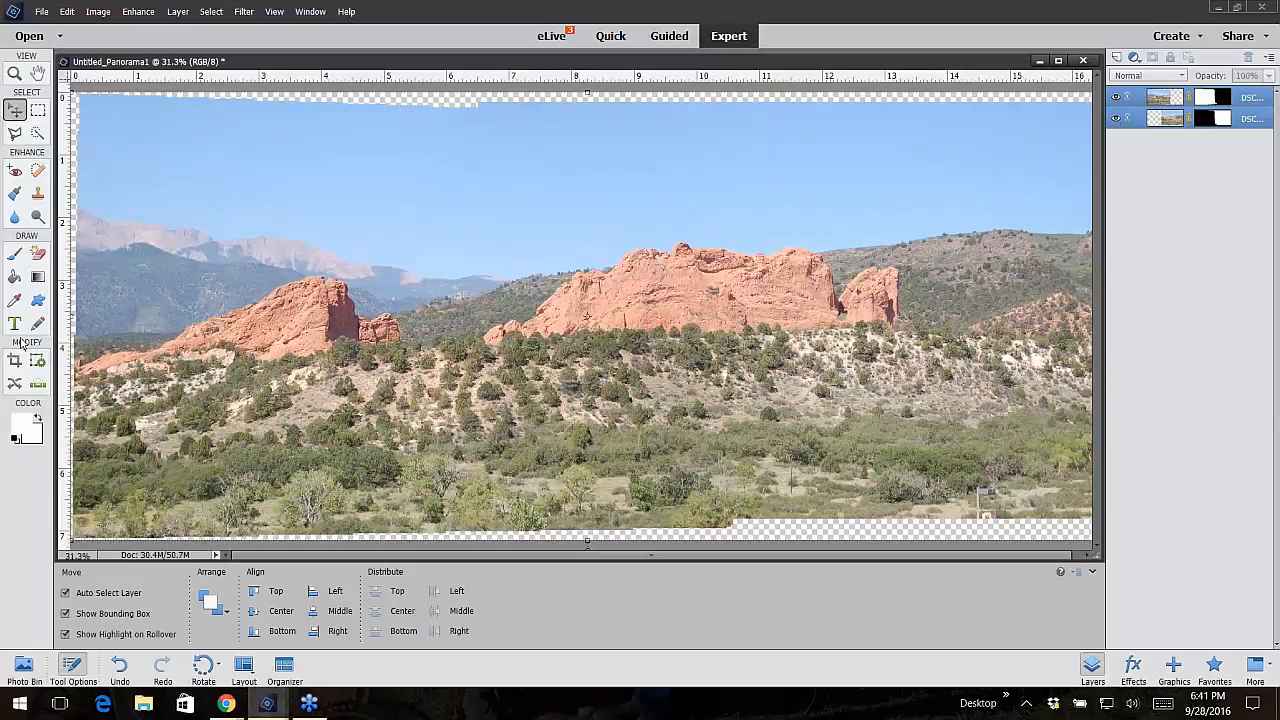
click(16, 358)
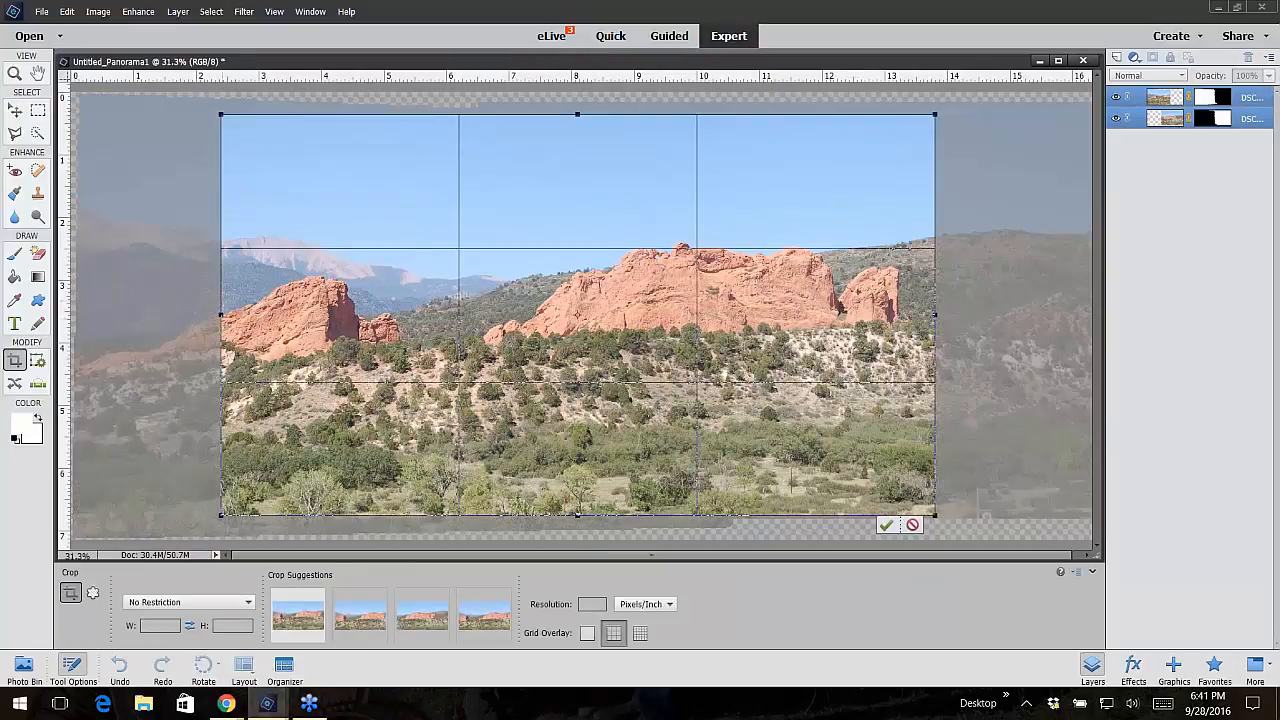
- Fit the crop box inside the ragged transparent edges and commit the crop
drag(220, 316, 84, 328)
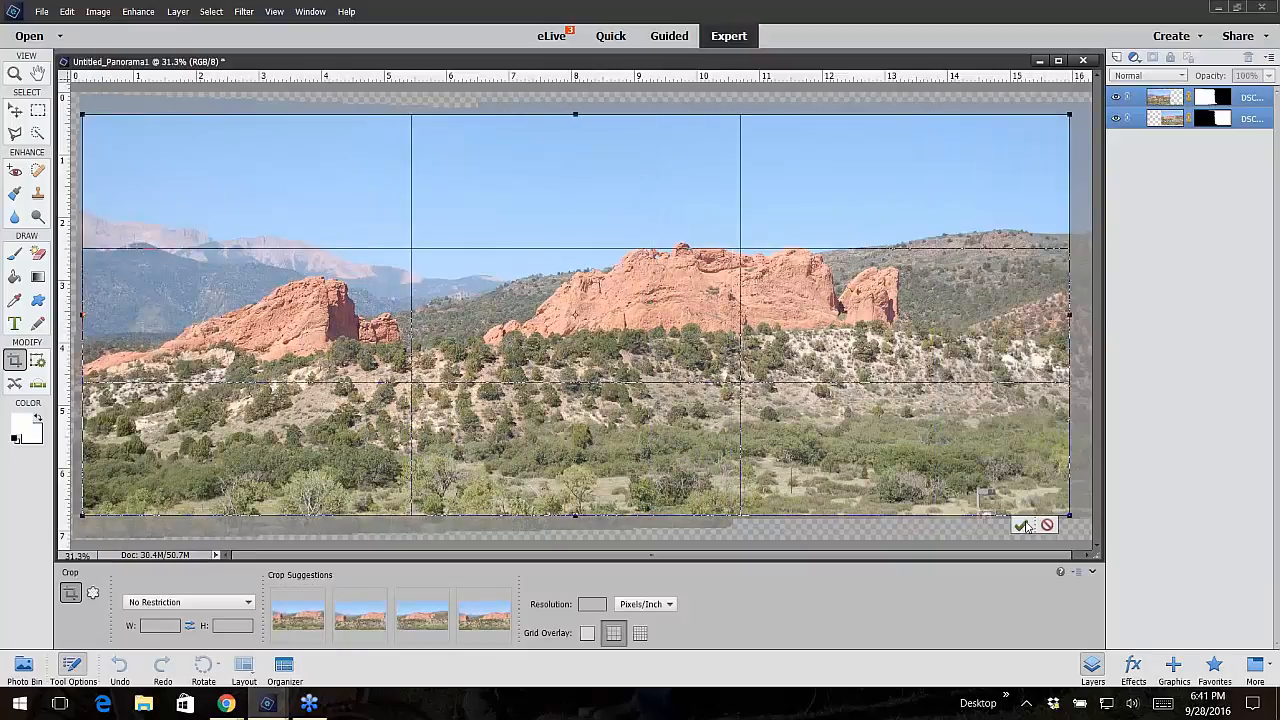
click(1020, 524)
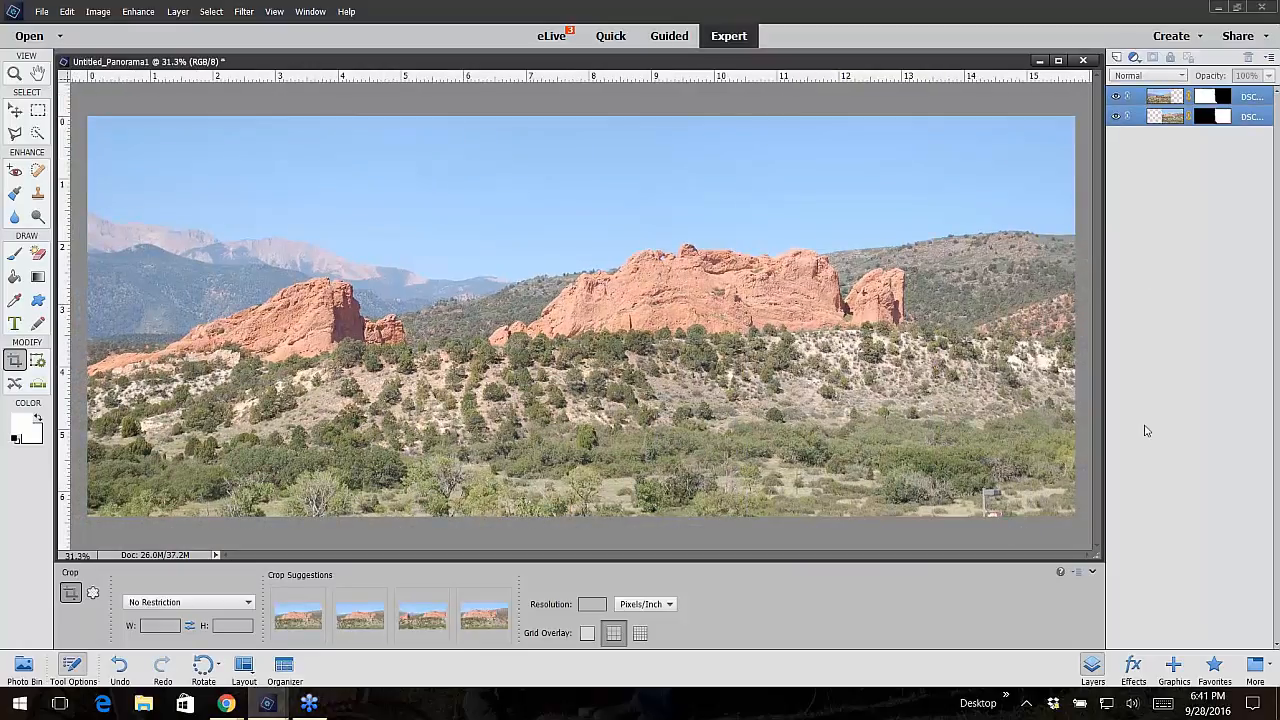
mouse_move(1184, 162)
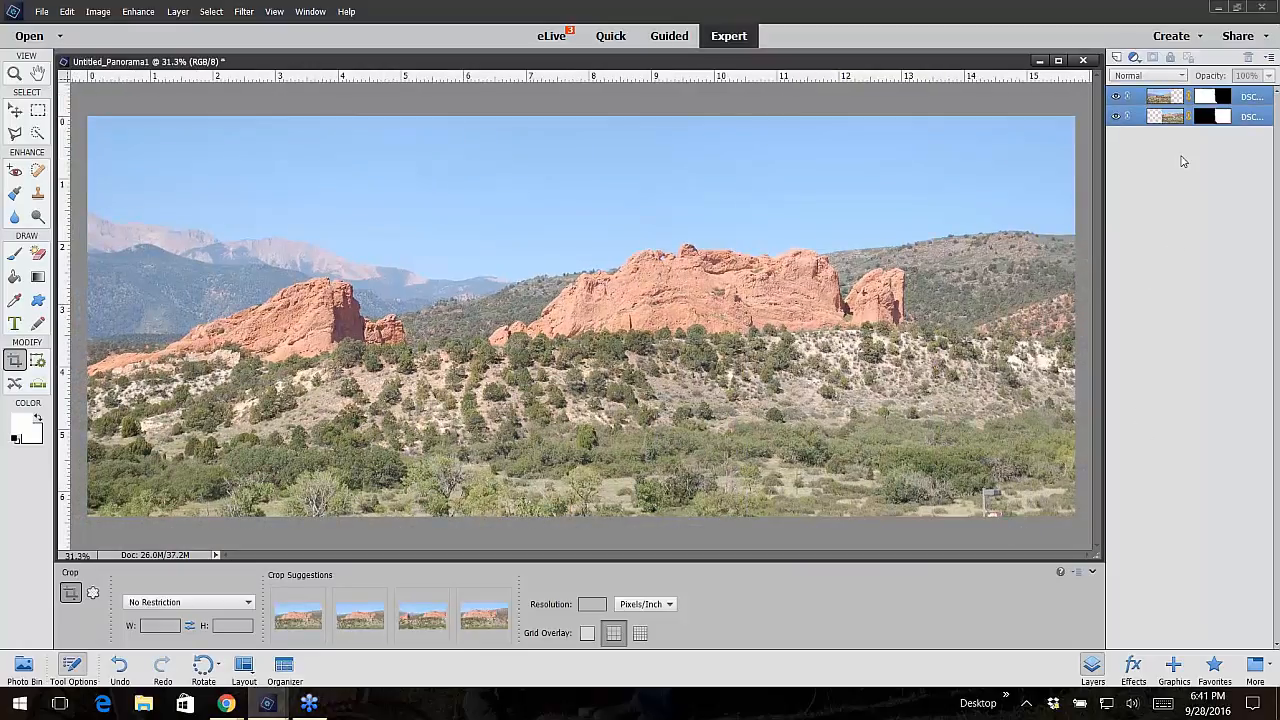